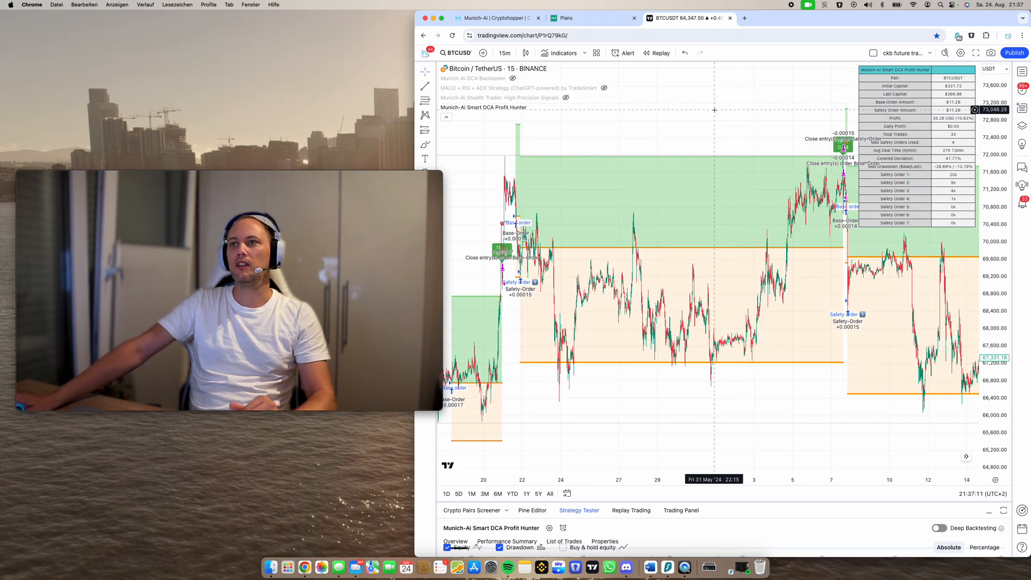
# Visit the 3Commas pricing and Bitcoin backtest tabs, then switch to the Munich-Ai tab
pyautogui.click(588, 19)
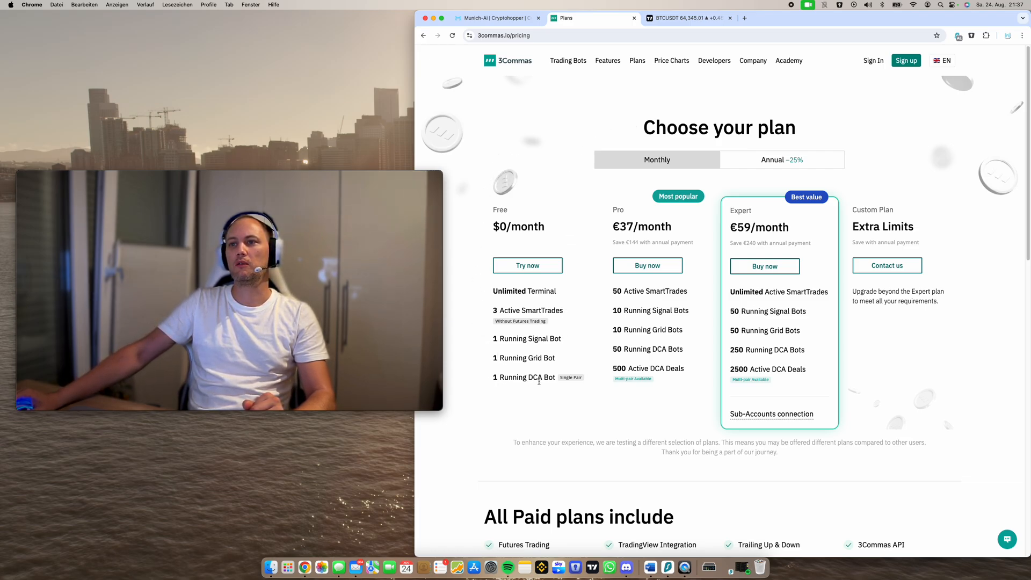
pyautogui.moveTo(460, 262)
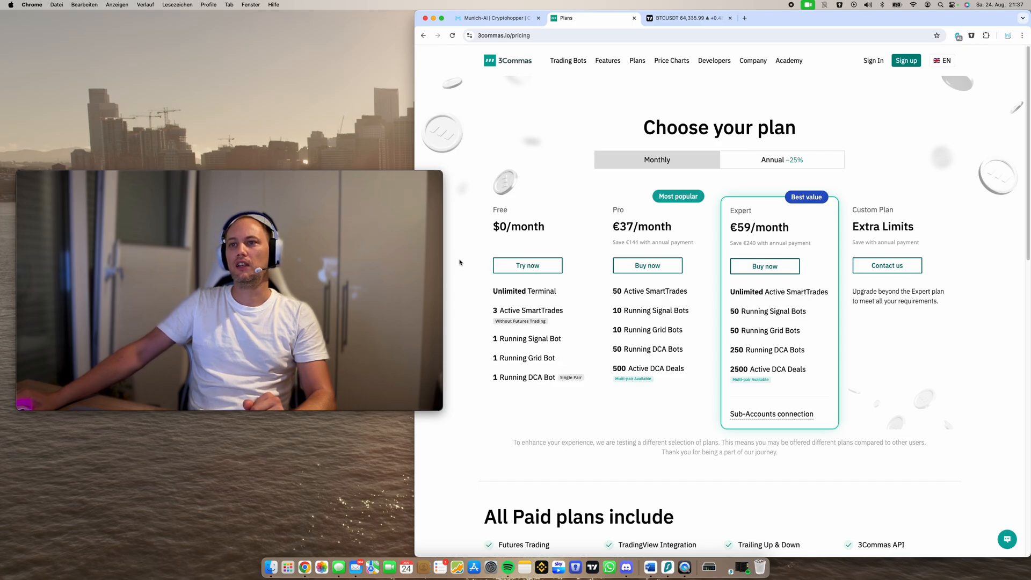
pyautogui.click(678, 18)
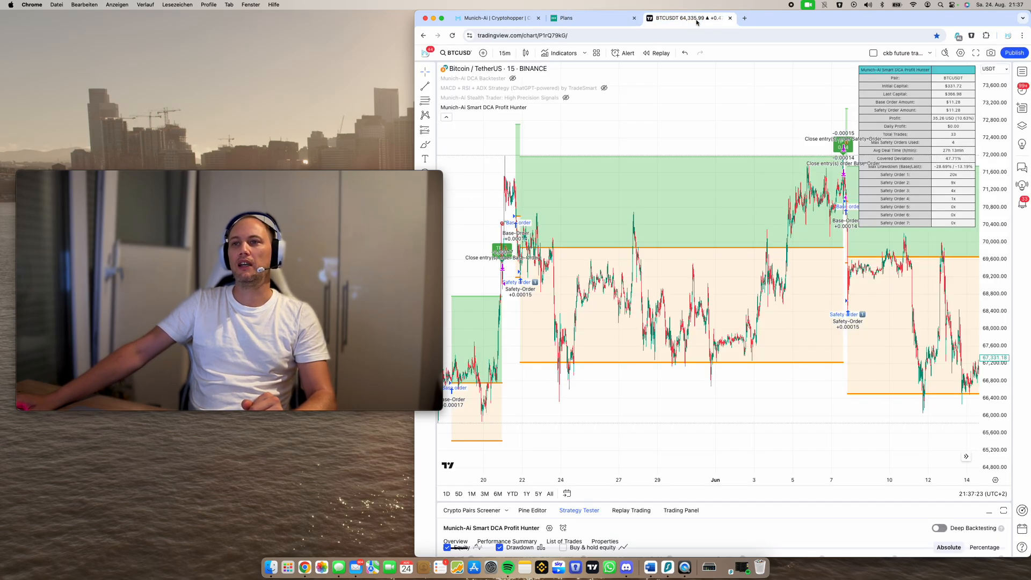
pyautogui.click(493, 19)
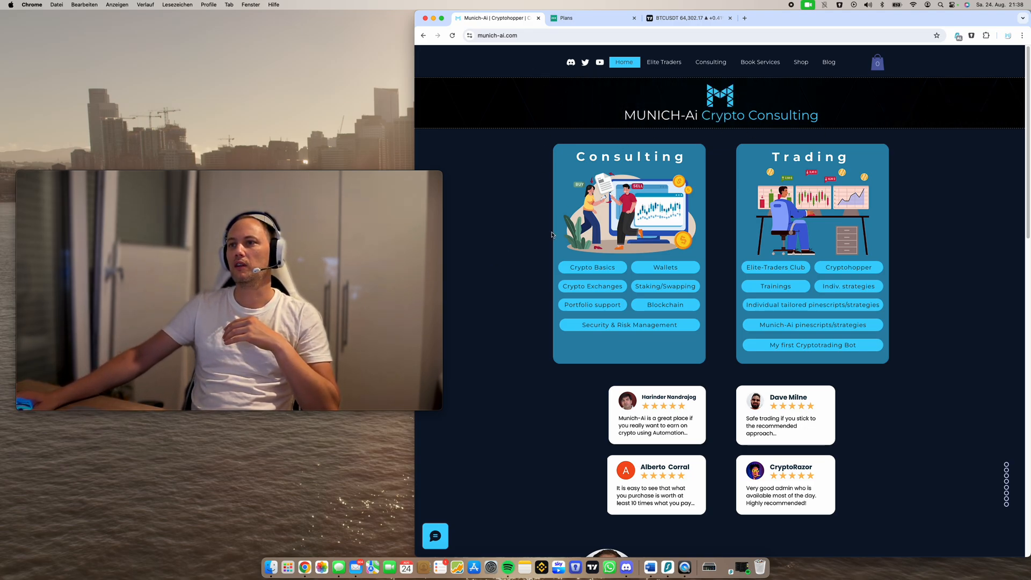
pyautogui.moveTo(725, 221)
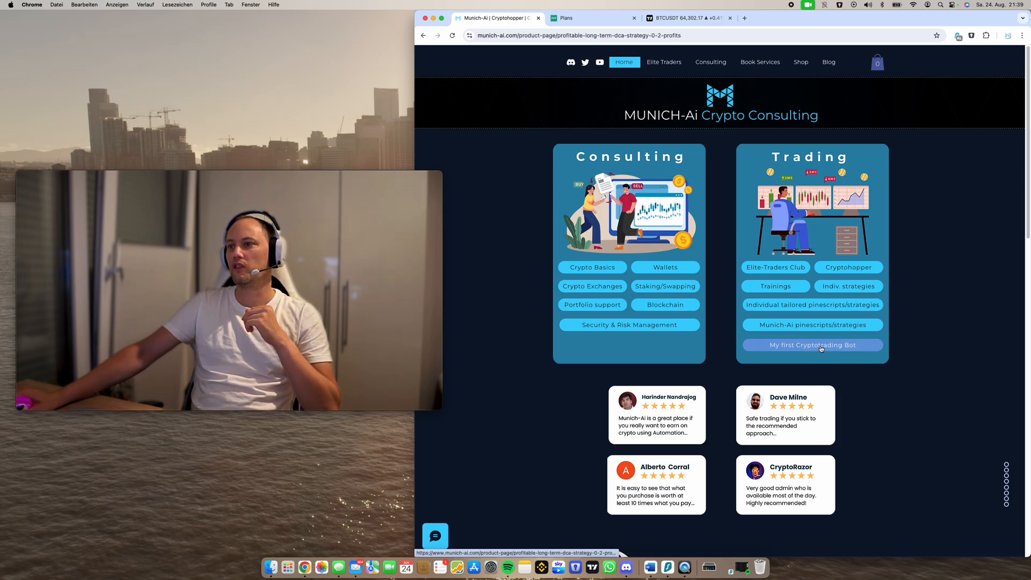
# Open the 'My first Cryptotrading Bot' offer showing the €99 All-in-one DCA-Settings page
pyautogui.click(812, 344)
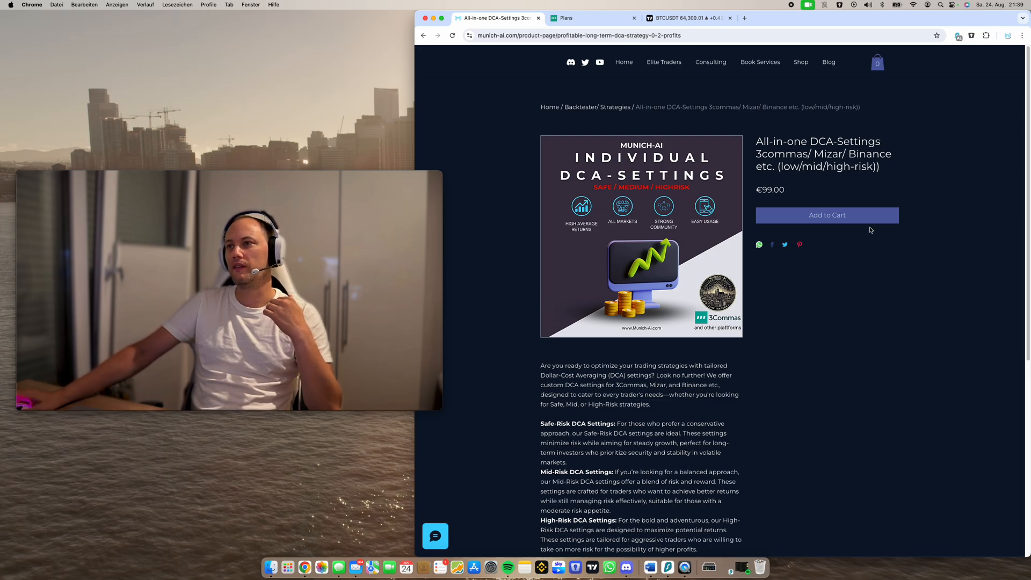
pyautogui.moveTo(502, 248)
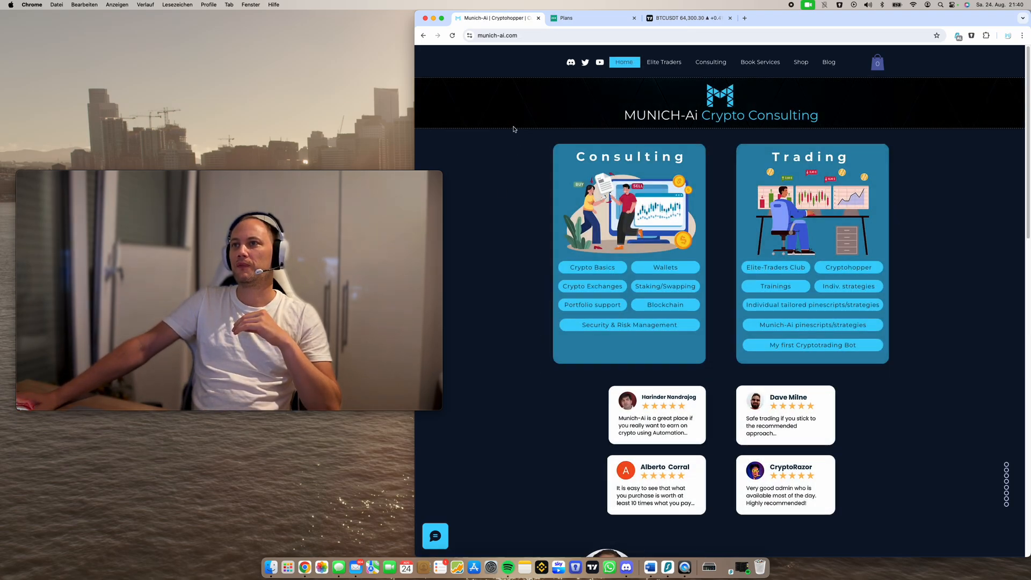
pyautogui.moveTo(812, 324)
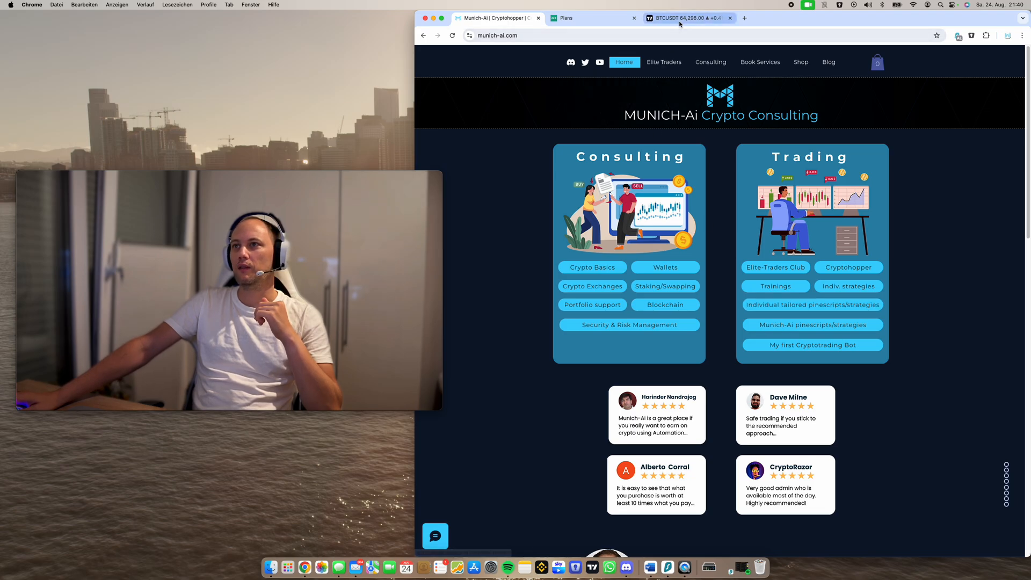
pyautogui.moveTo(685, 18)
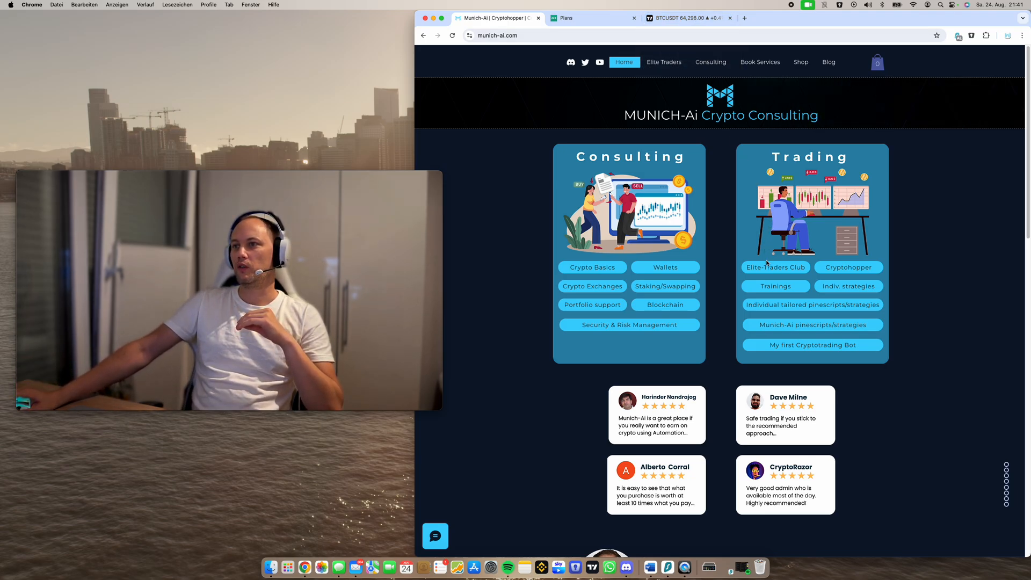
pyautogui.moveTo(775, 286)
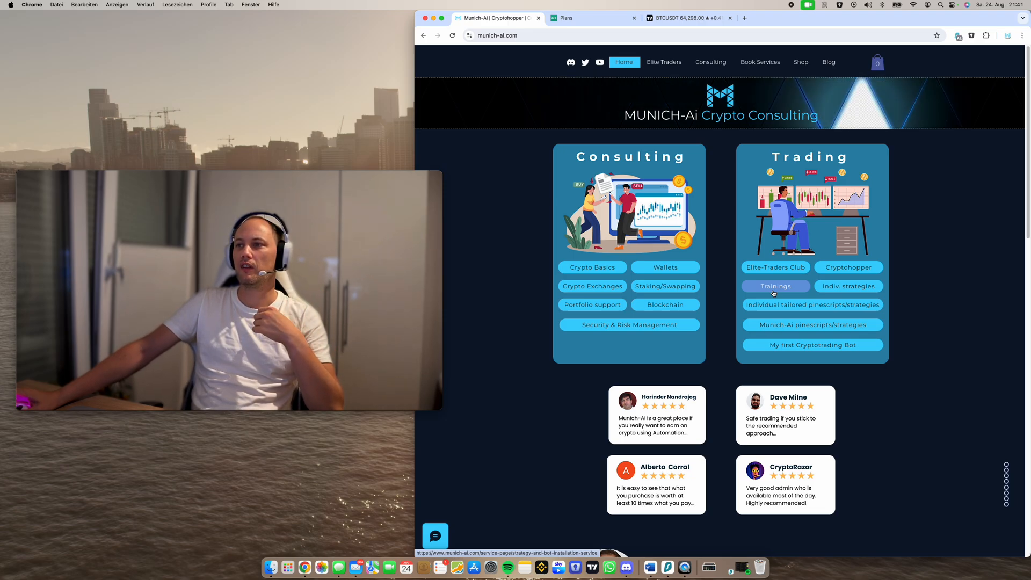
pyautogui.moveTo(593, 268)
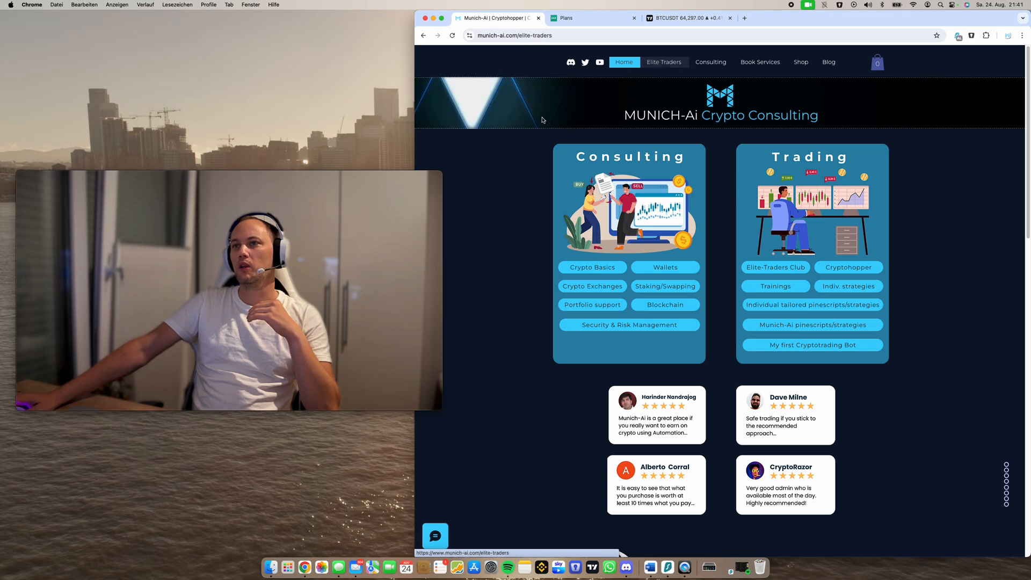
# View the Elite Traders Club page and read its Exclusive Tools & Resources and Community & Support sections
pyautogui.click(664, 62)
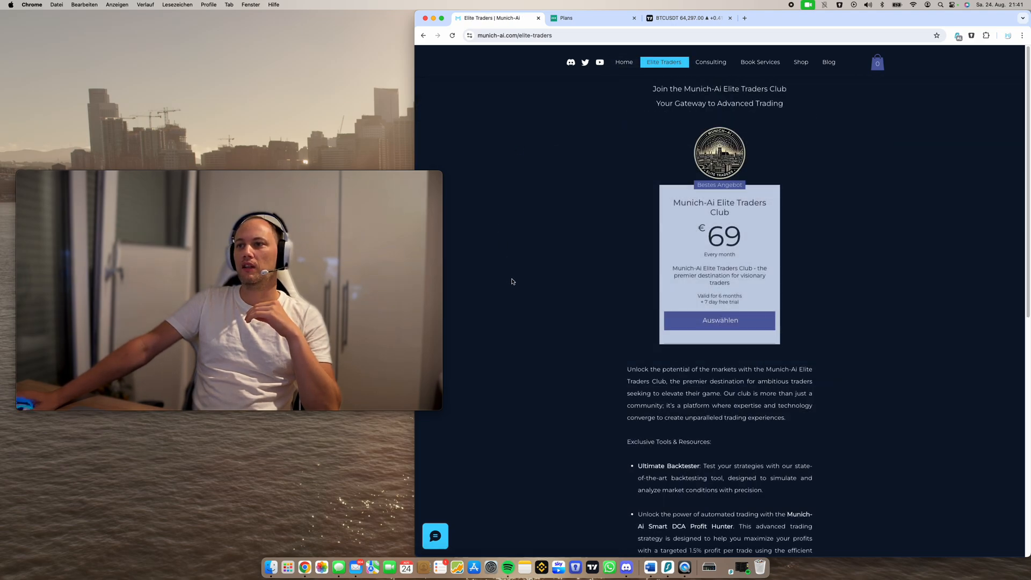
pyautogui.scroll(-3)
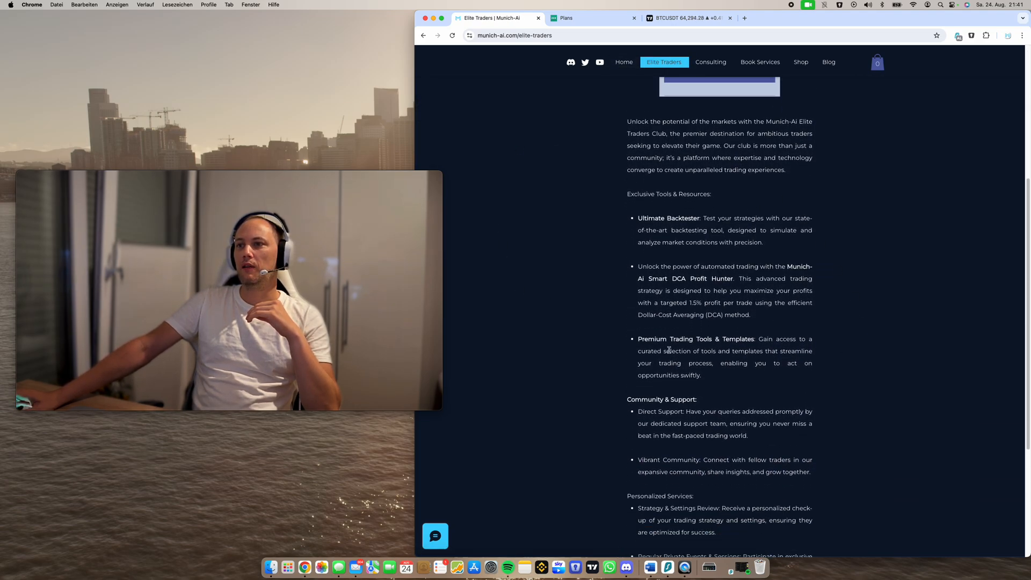
pyautogui.scroll(-3)
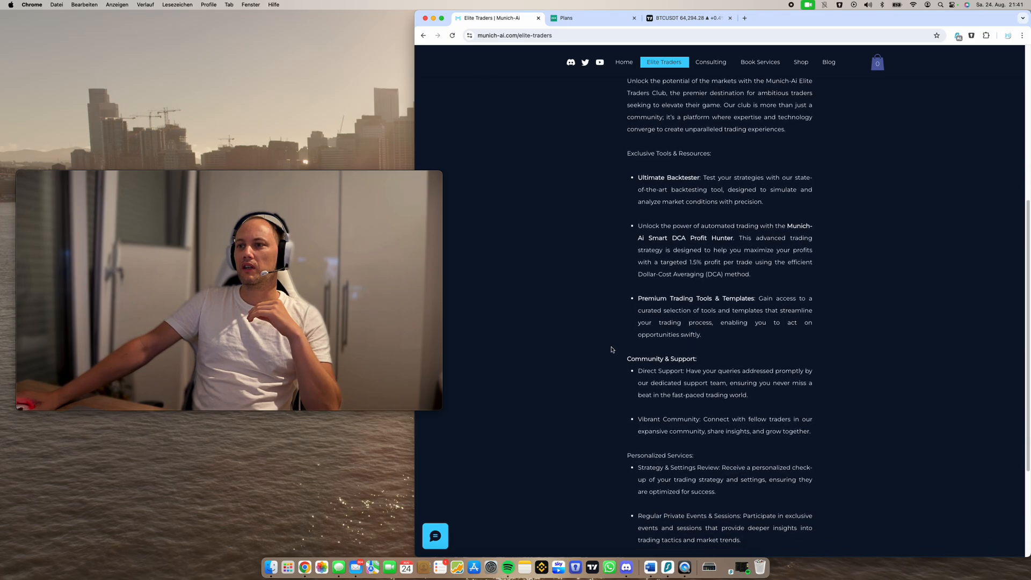
pyautogui.scroll(-3)
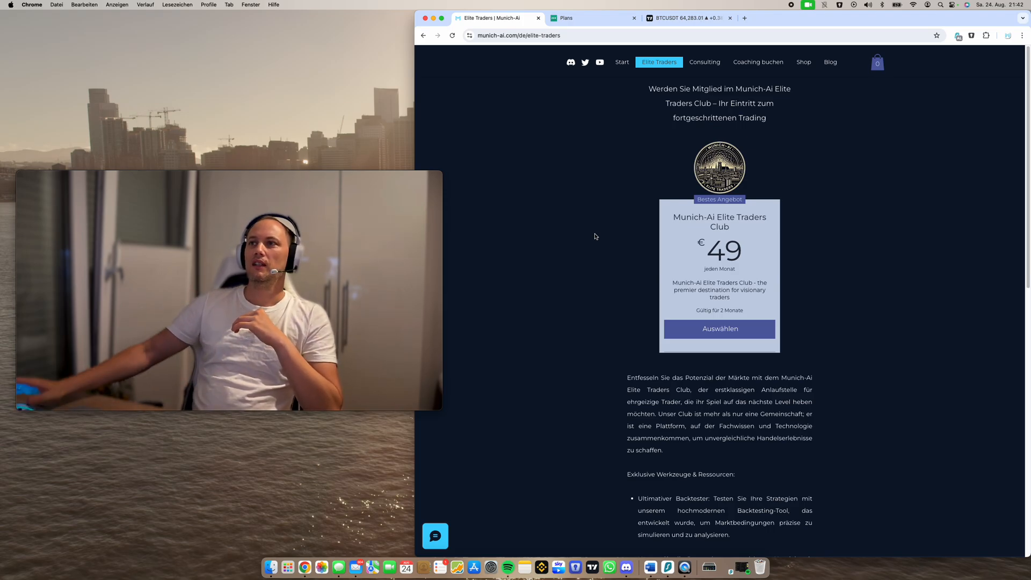
pyautogui.moveTo(622, 62)
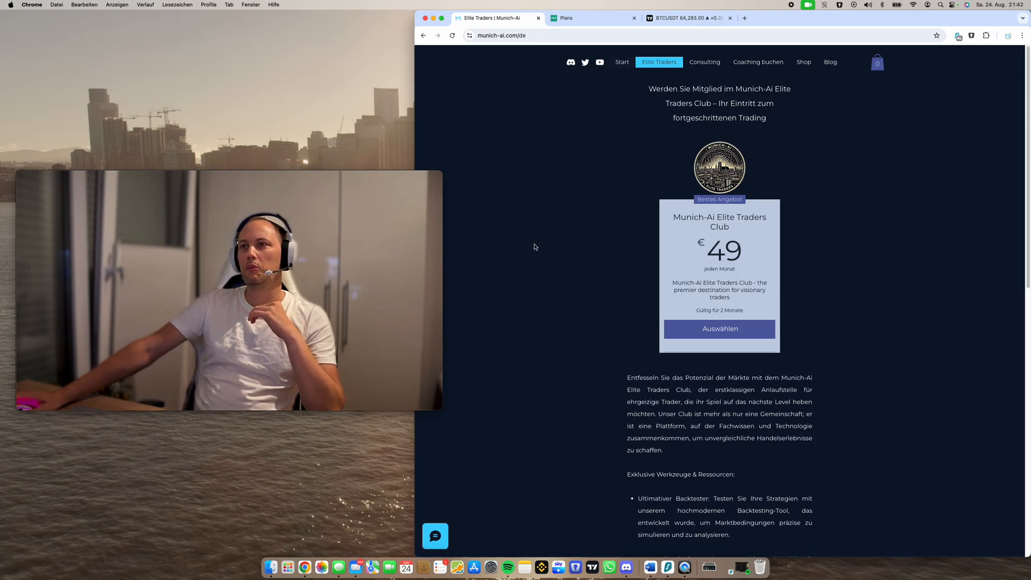
# Load the German homepage at munich-ai.com/de via 'Start' in the navigation bar
pyautogui.click(621, 62)
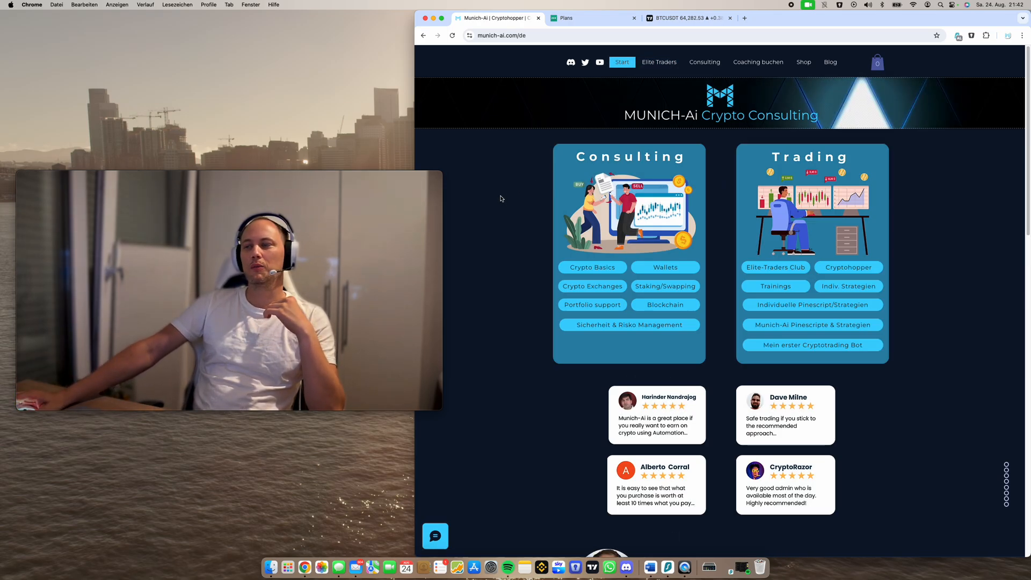
pyautogui.moveTo(628, 140)
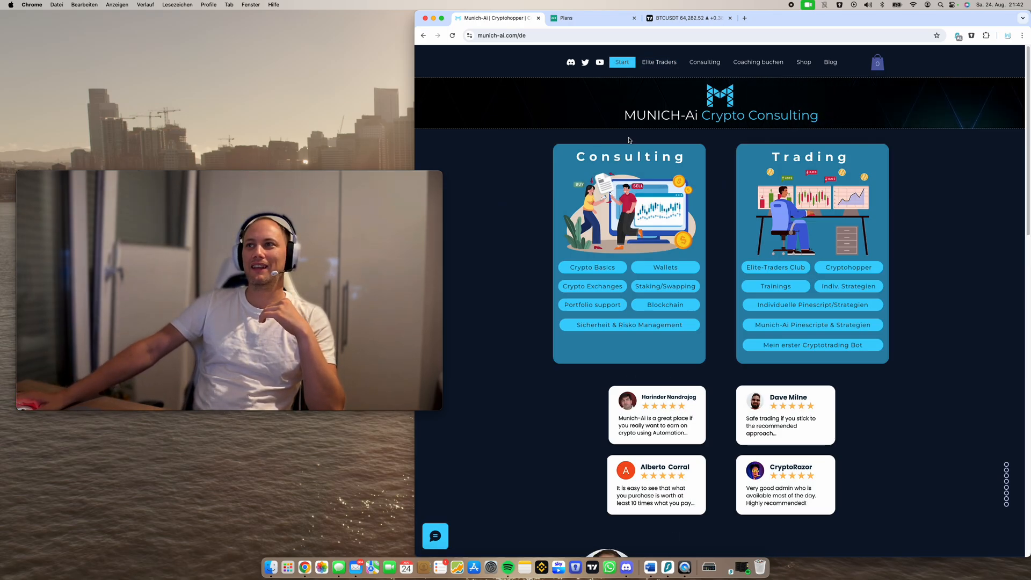